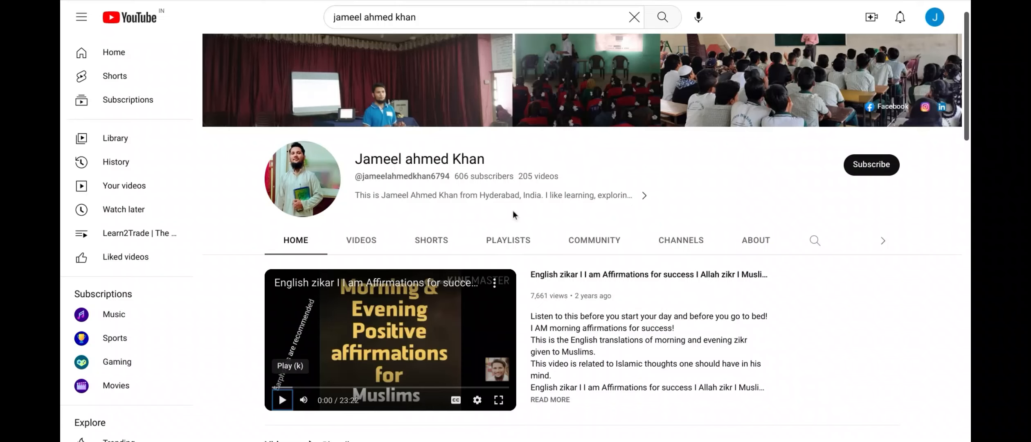
{"action": "mouse_move", "coordinate": [514, 221]}
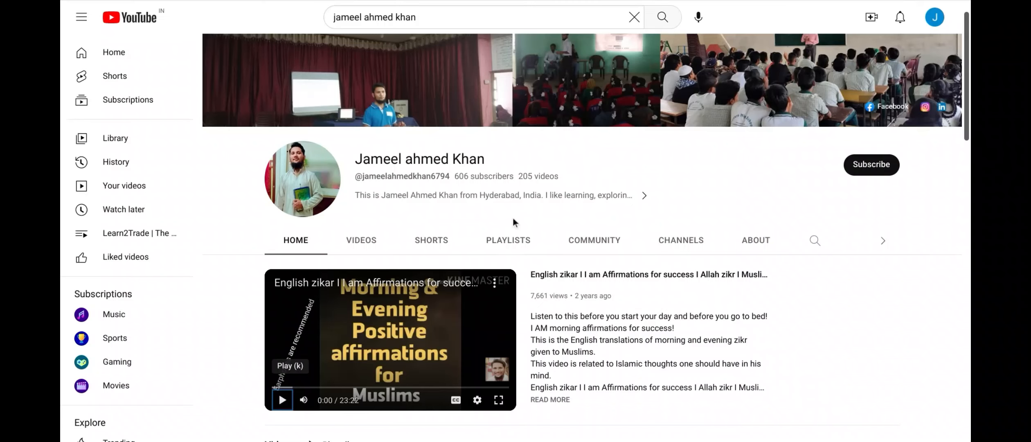
Leave the YouTube channel page and land on the AWSome Day Online Conference page.
{"action": "scroll", "scroll_direction": "down", "scroll_amount": 3}
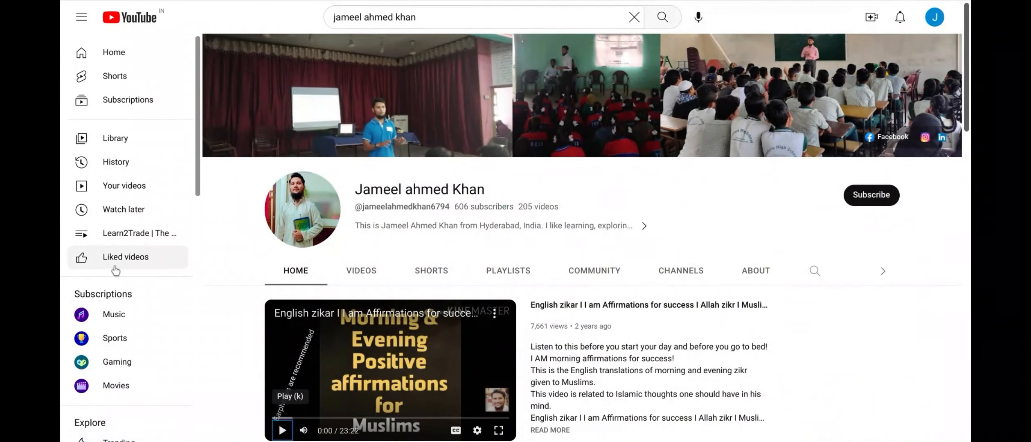
{"action": "mouse_move", "coordinate": [65, 275]}
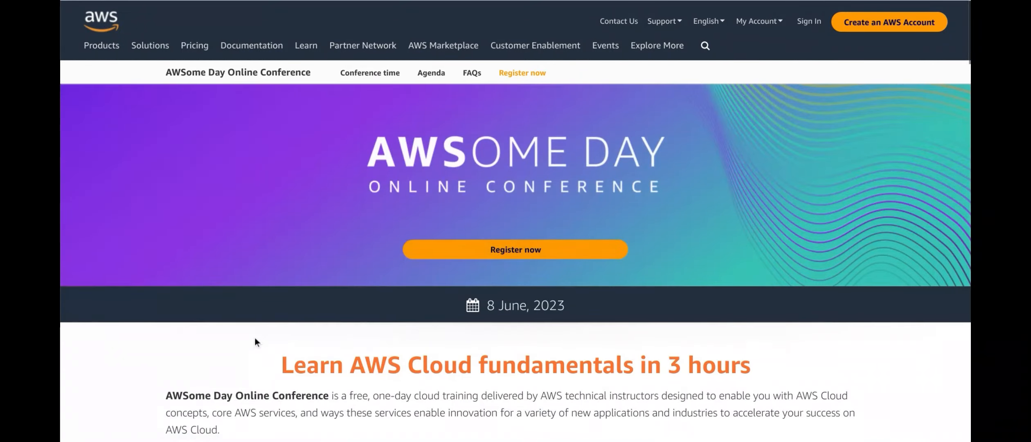
Scroll past the event highlights and conference time until the agenda of training modules shows.
{"action": "scroll", "scroll_direction": "down", "scroll_amount": 3}
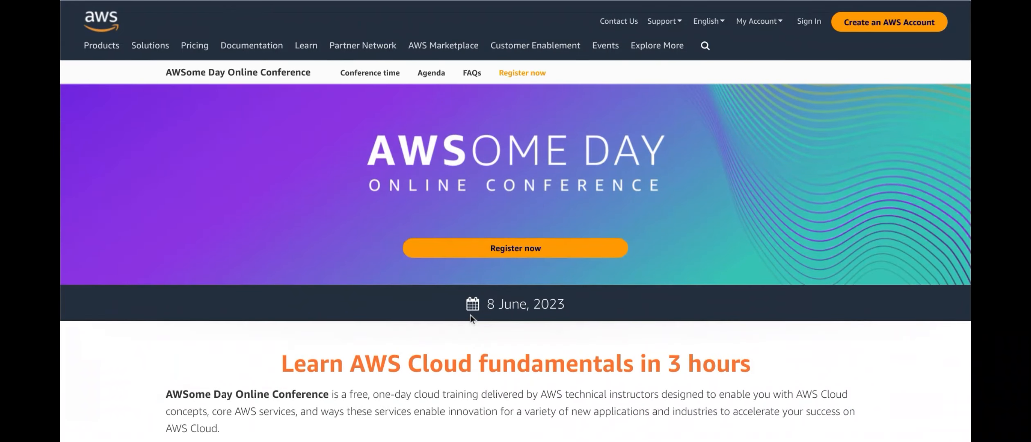
{"action": "mouse_move", "coordinate": [278, 305]}
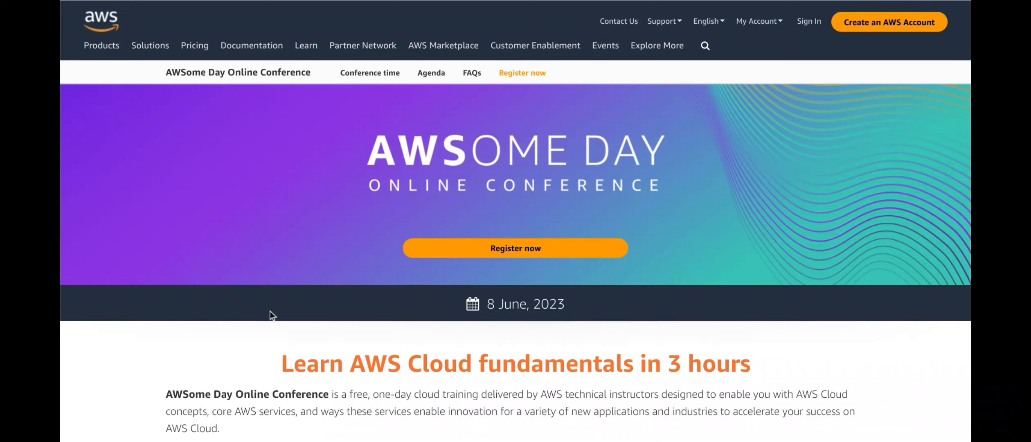
{"action": "mouse_move", "coordinate": [272, 314]}
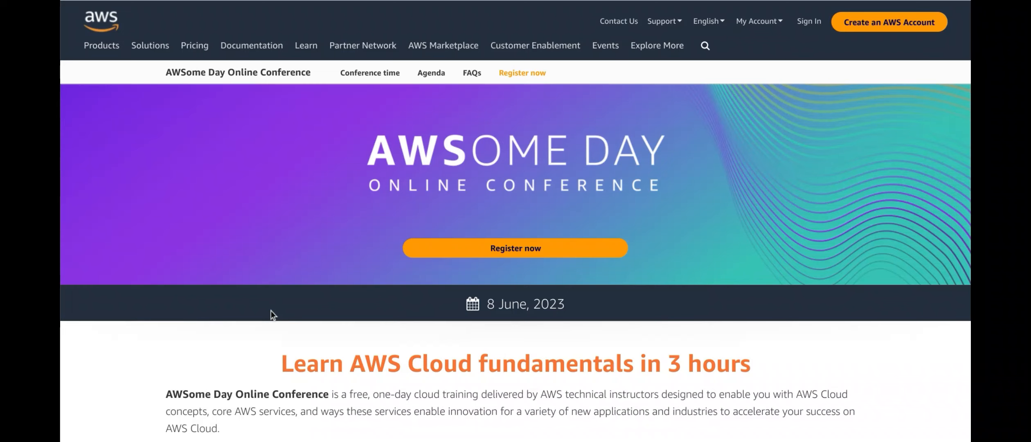
{"action": "scroll", "scroll_direction": "down", "scroll_amount": 3}
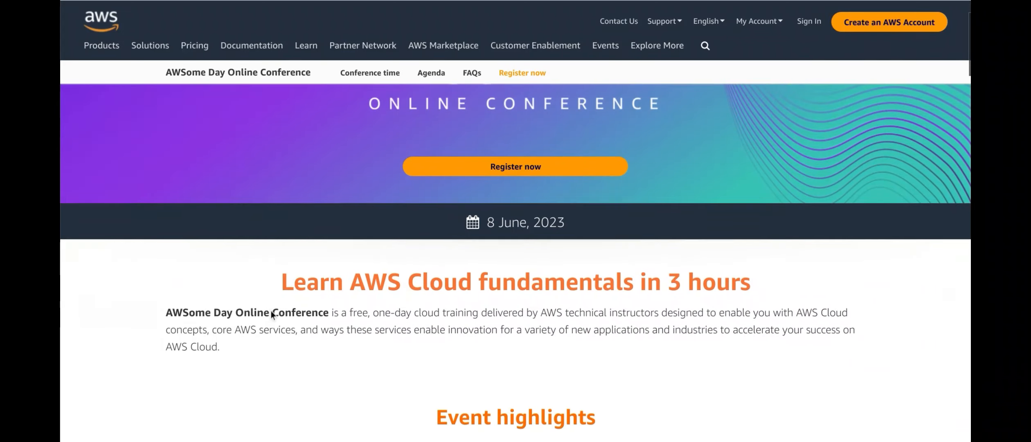
{"action": "scroll", "scroll_direction": "down", "scroll_amount": 3}
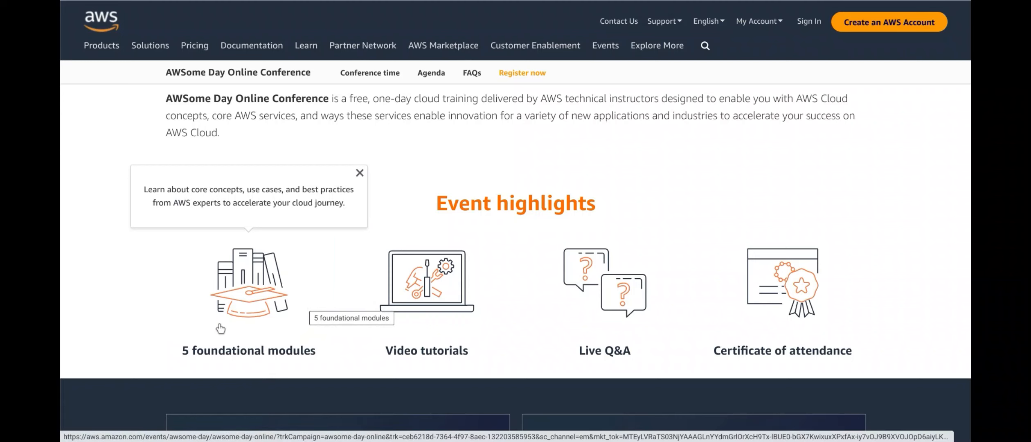
{"action": "mouse_move", "coordinate": [332, 292]}
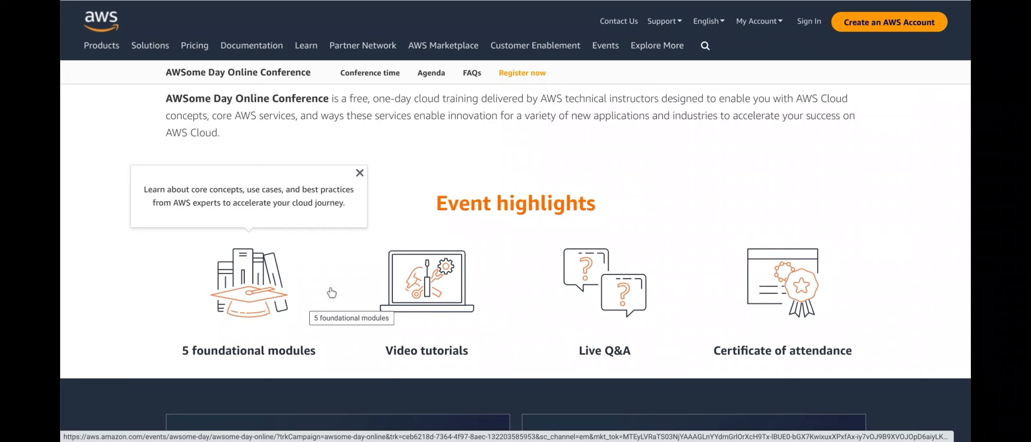
{"action": "mouse_move", "coordinate": [426, 283]}
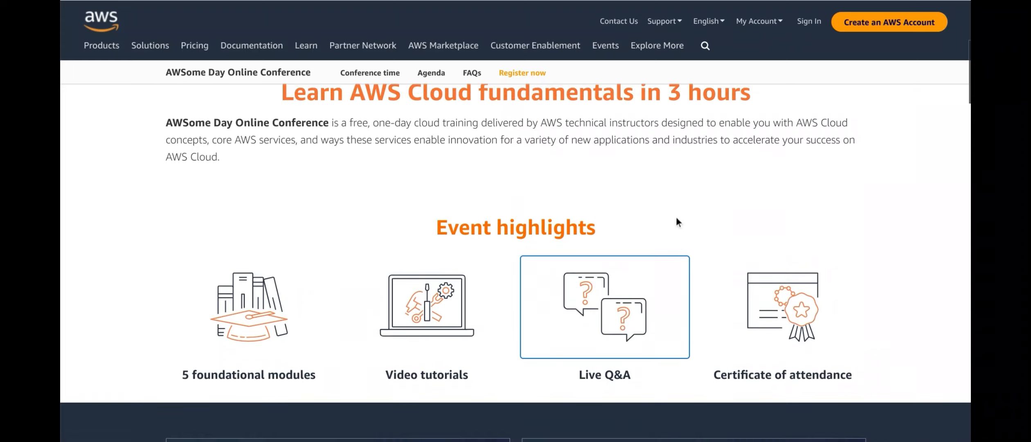
{"action": "scroll", "scroll_direction": "up", "scroll_amount": 3}
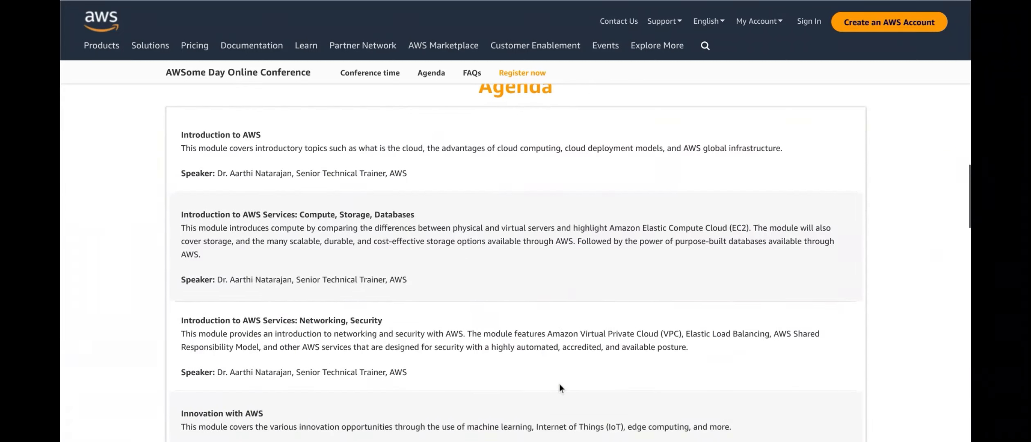
{"action": "scroll", "scroll_direction": "down", "scroll_amount": 3}
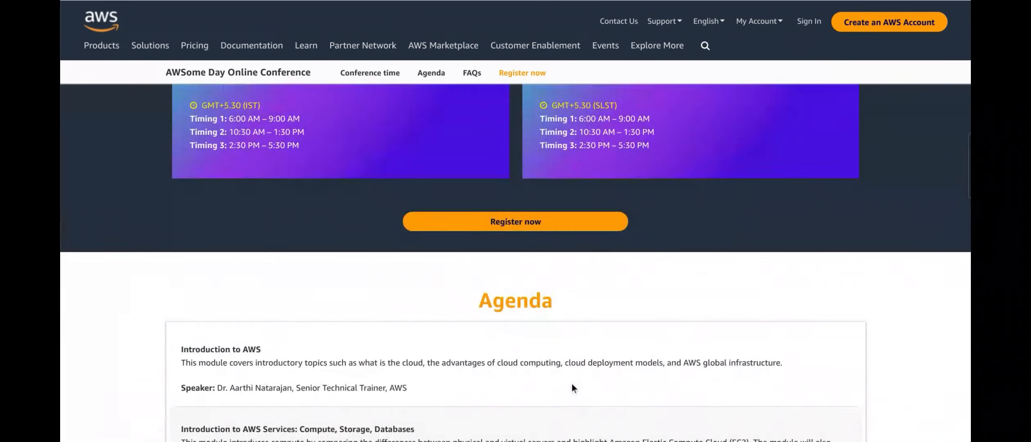
{"action": "scroll", "scroll_direction": "up", "scroll_amount": 3}
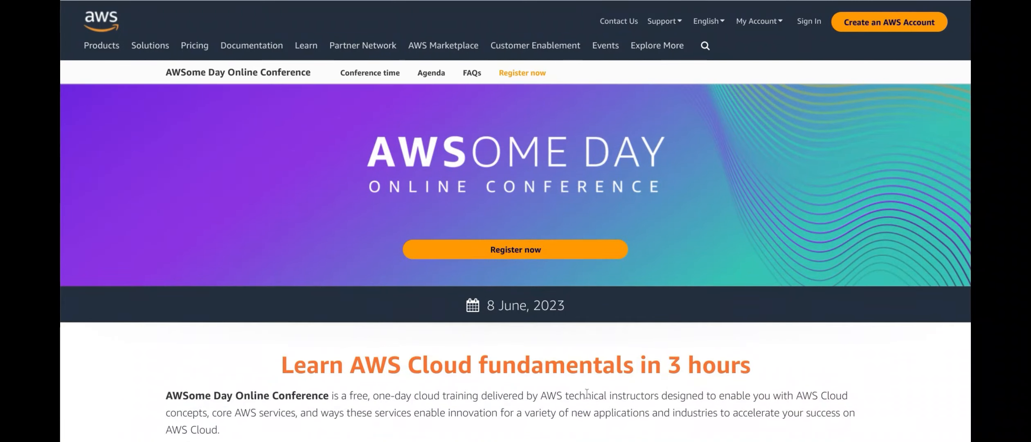
{"action": "scroll", "scroll_direction": "down", "scroll_amount": 3}
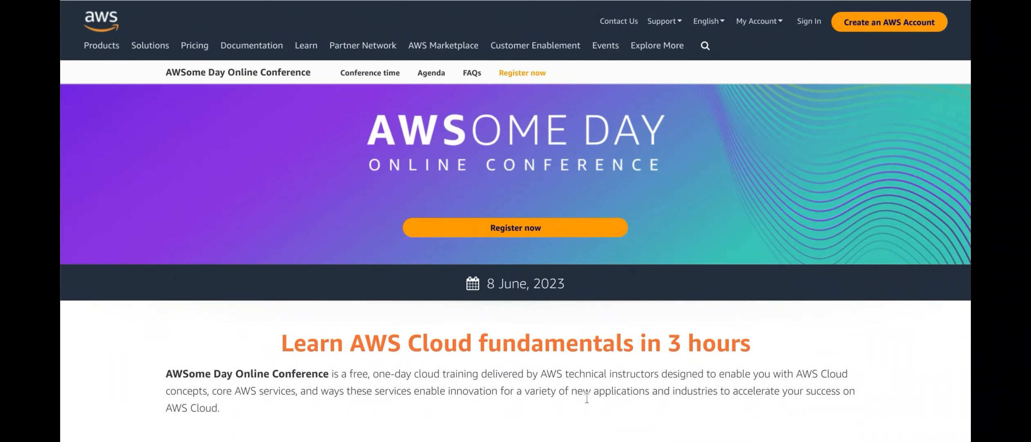
{"action": "scroll", "scroll_direction": "down", "scroll_amount": 3}
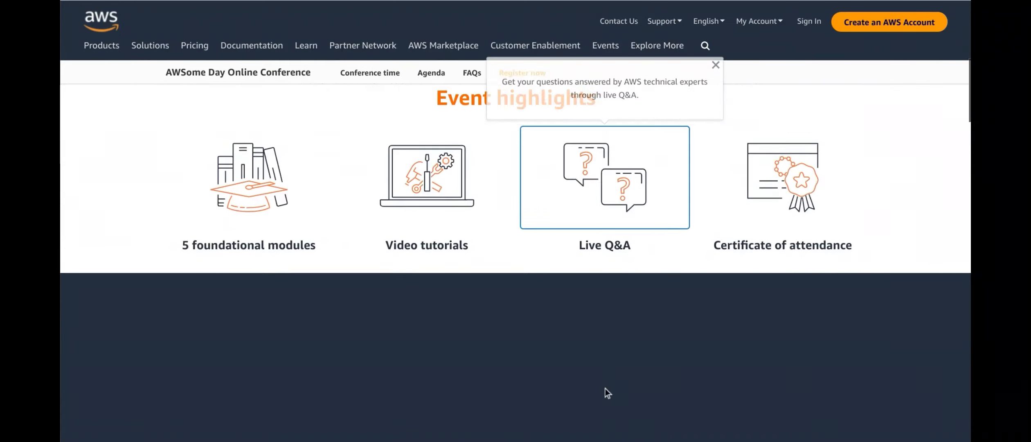
{"action": "scroll", "scroll_direction": "down", "scroll_amount": 3}
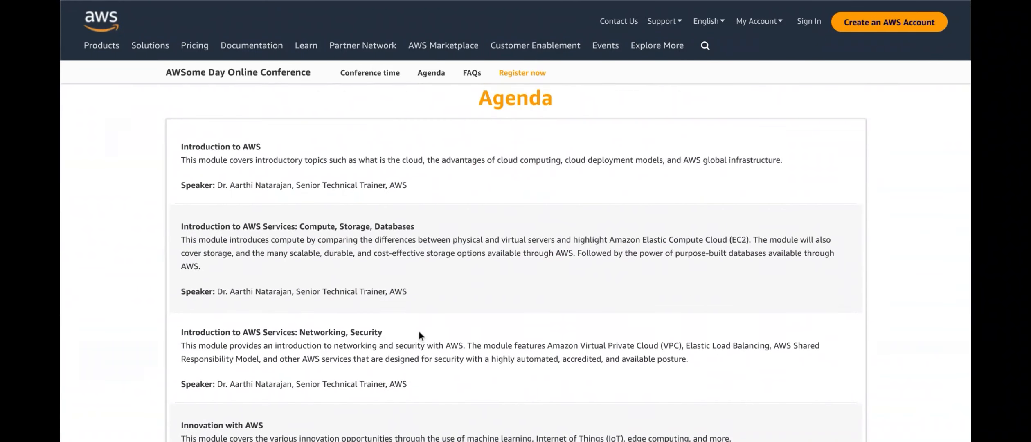
{"action": "scroll", "scroll_direction": "down", "scroll_amount": 3}
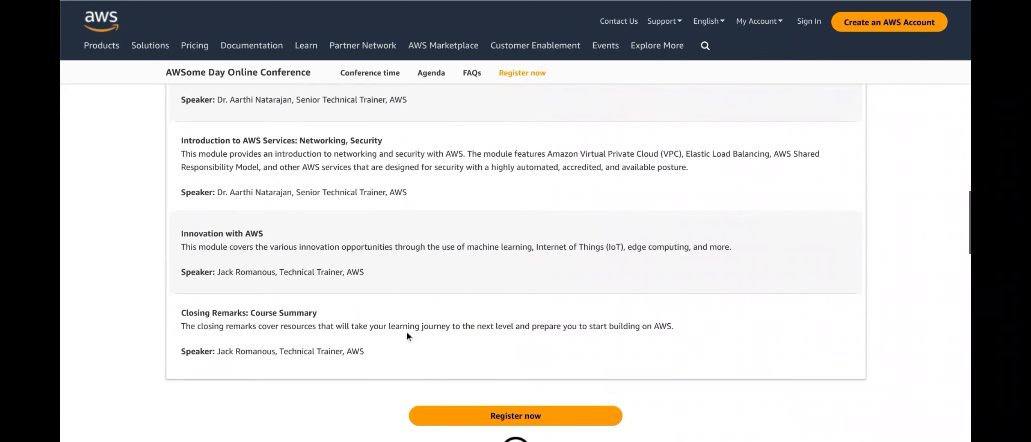
{"action": "mouse_move", "coordinate": [443, 312]}
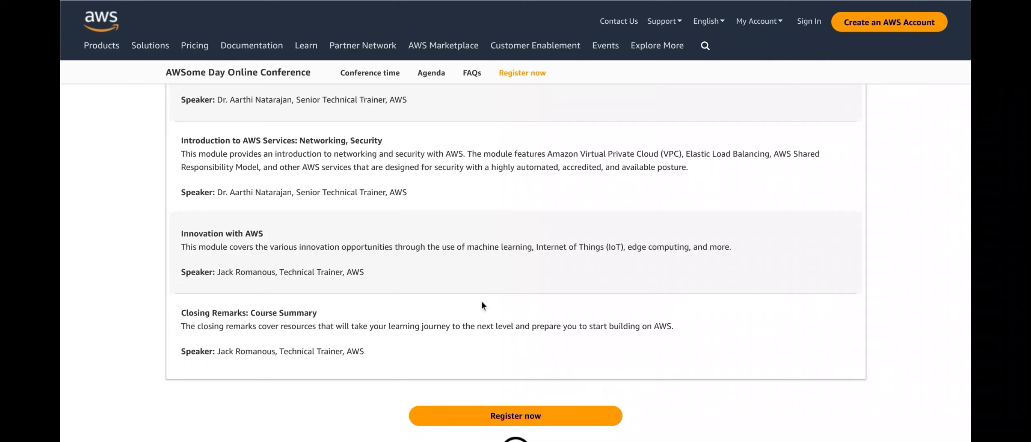
{"action": "mouse_move", "coordinate": [473, 307]}
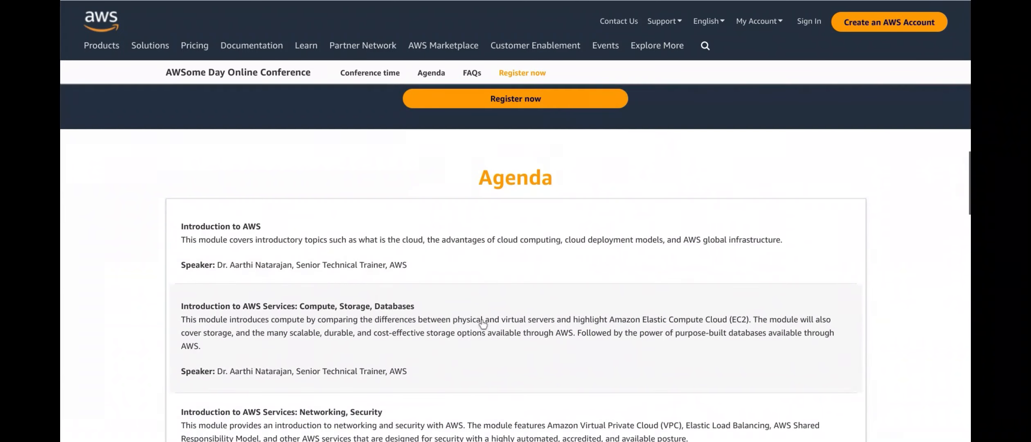
Jump to FAQs, then review India & Sri Lanka conference times and the why/who-should-attend panels.
{"action": "left_click", "coordinate": [471, 73]}
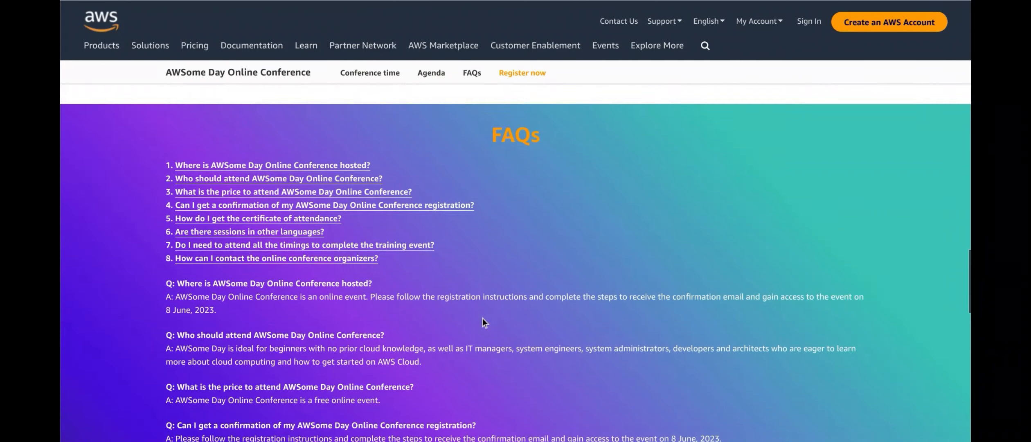
{"action": "scroll", "scroll_direction": "down", "scroll_amount": 3}
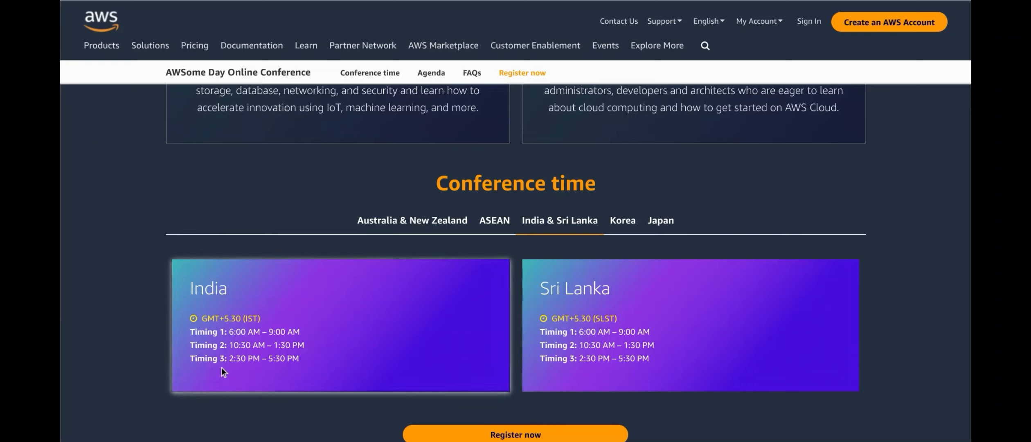
{"action": "mouse_move", "coordinate": [239, 373]}
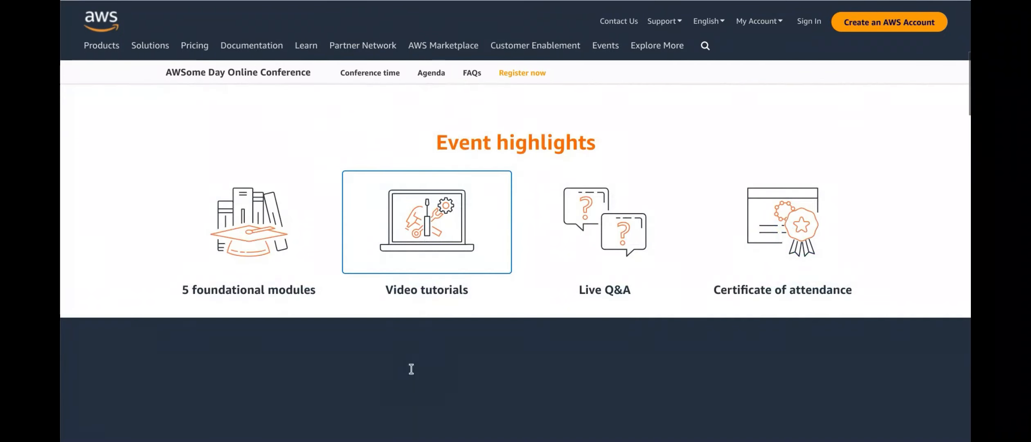
{"action": "scroll", "scroll_direction": "down", "scroll_amount": 3}
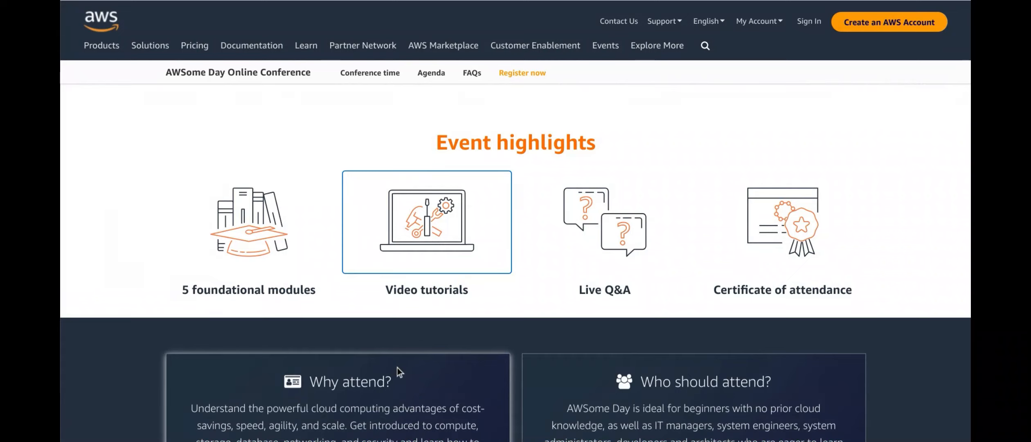
{"action": "scroll", "scroll_direction": "down", "scroll_amount": 3}
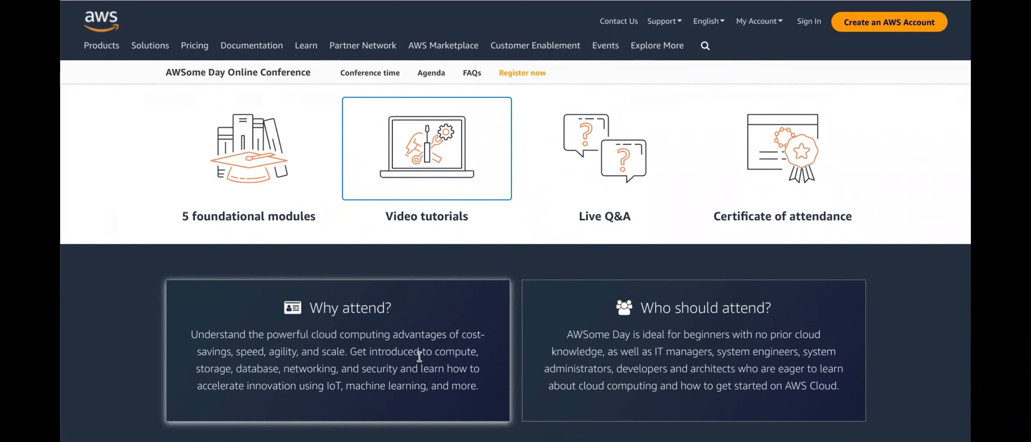
{"action": "mouse_move", "coordinate": [436, 352]}
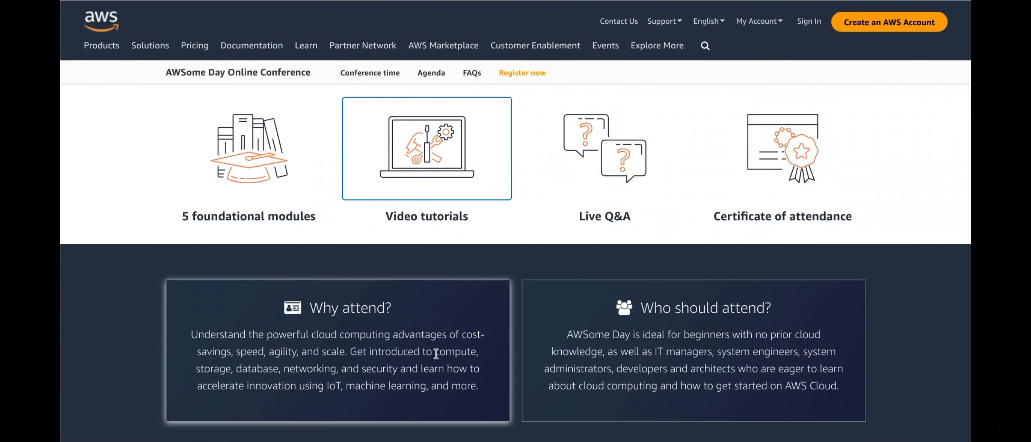
{"action": "mouse_move", "coordinate": [604, 292]}
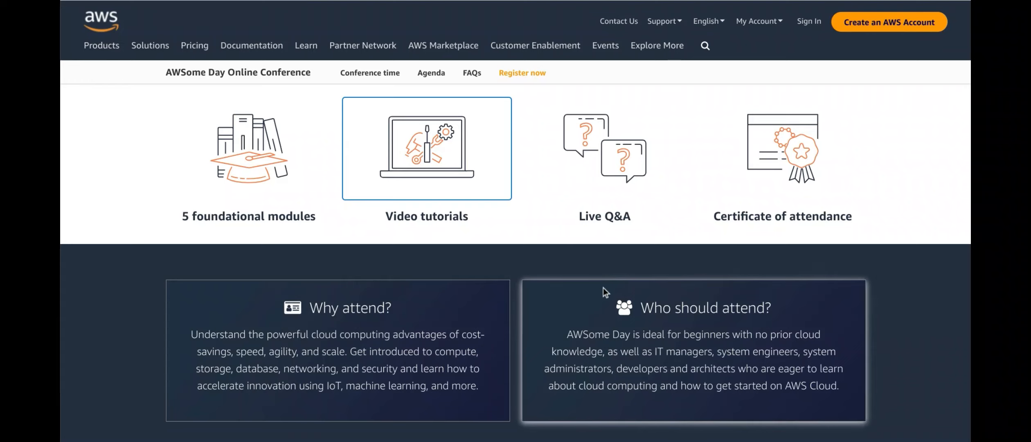
{"action": "mouse_move", "coordinate": [577, 299]}
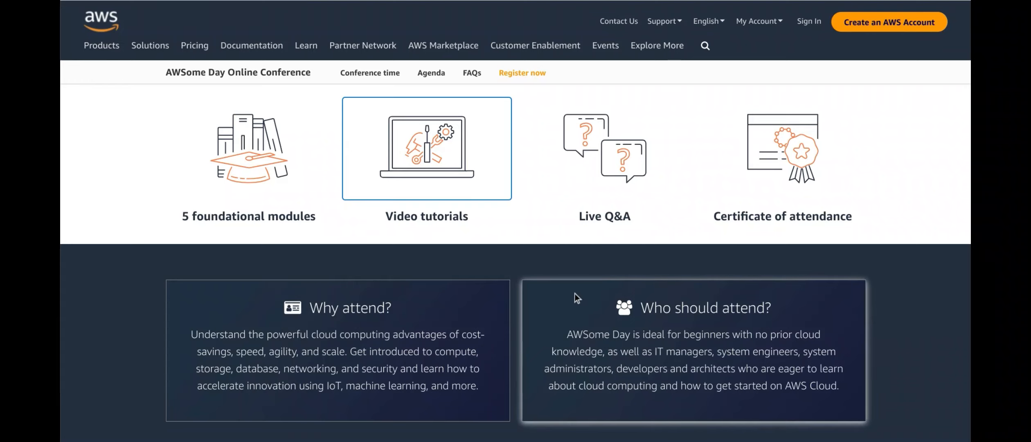